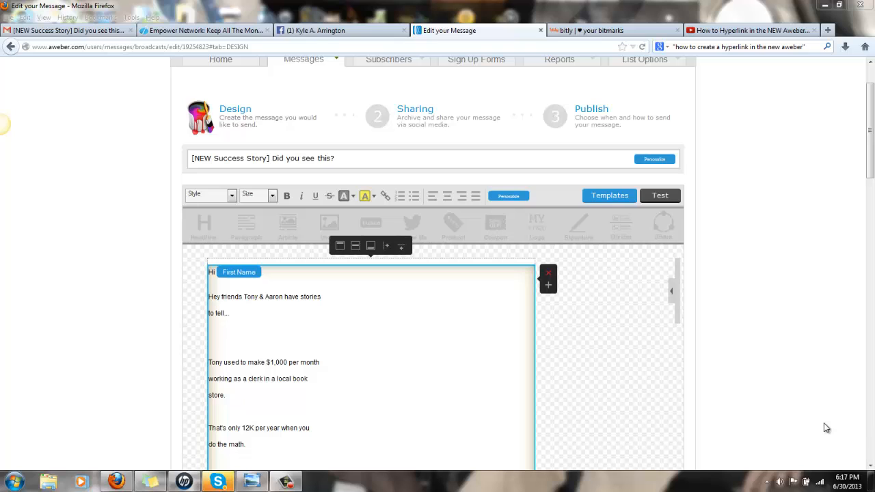
{"action": "mouse_move", "coordinate": [257, 285]}
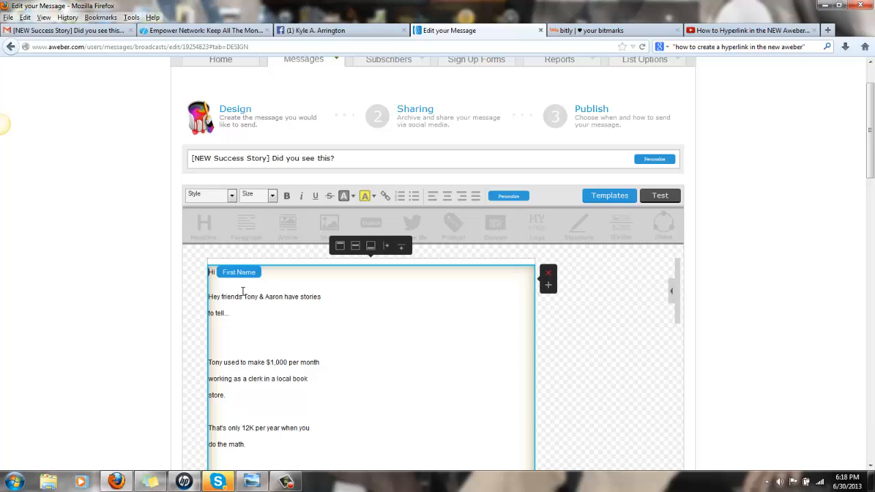
Select the entire message body and left-justify it down to the signature block.
{"action": "key", "text": "ctrl+a"}
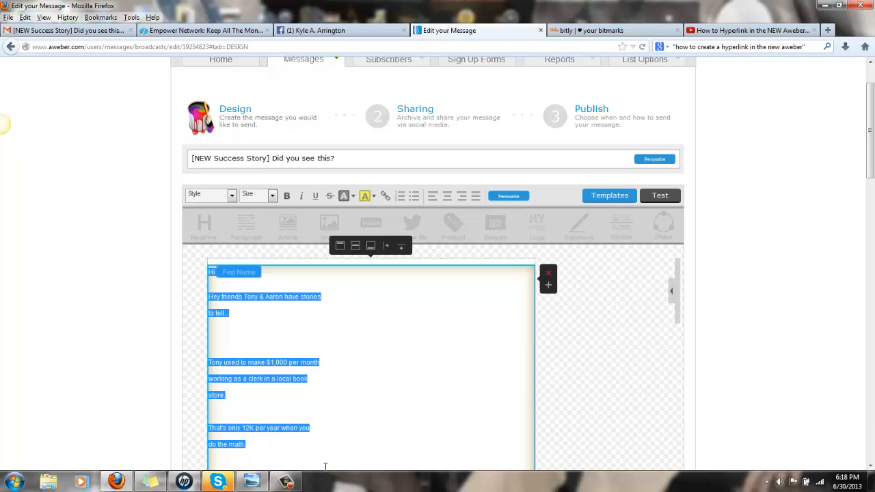
{"action": "scroll", "scroll_direction": "down", "scroll_amount": 3}
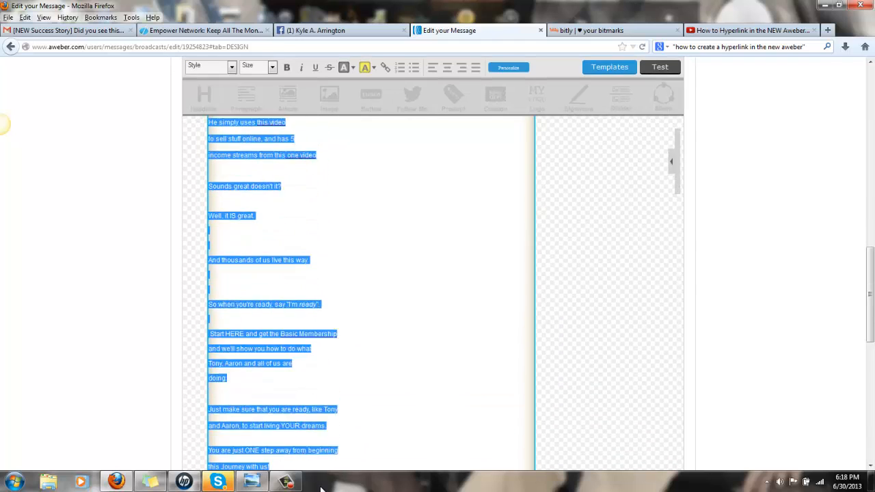
{"action": "scroll", "scroll_direction": "down", "scroll_amount": 3}
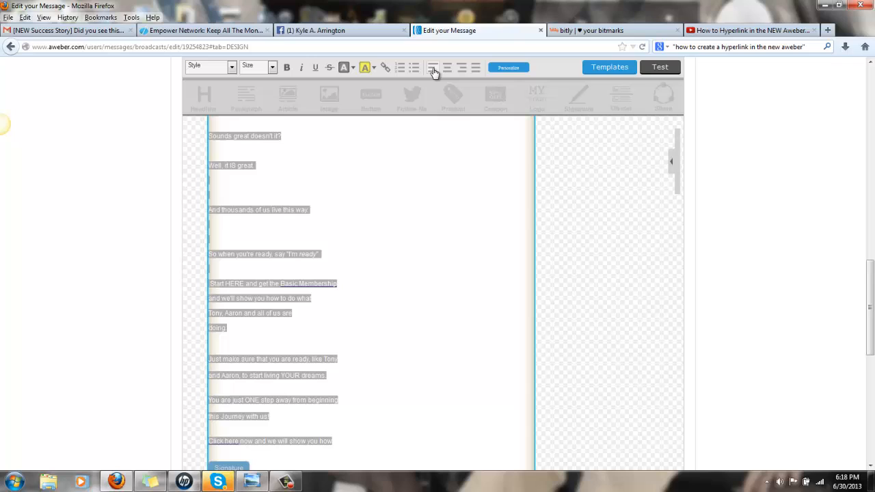
{"action": "mouse_move", "coordinate": [433, 81]}
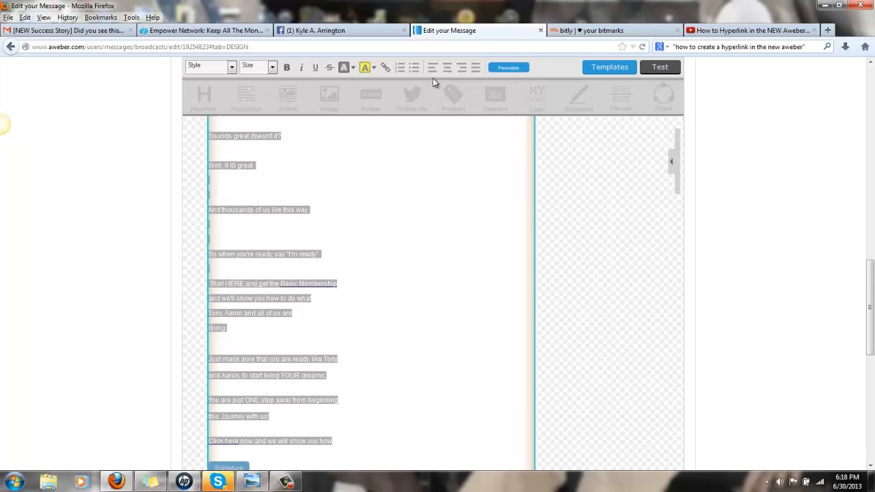
{"action": "mouse_move", "coordinate": [433, 67]}
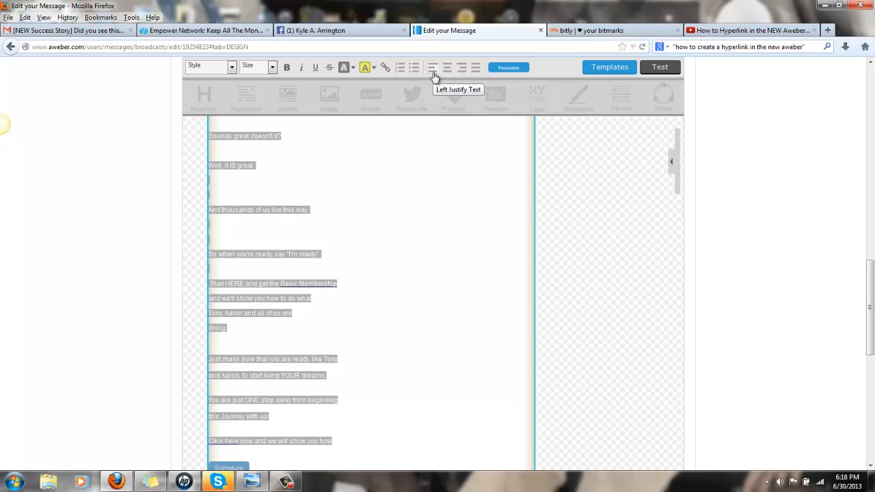
{"action": "left_click", "coordinate": [373, 262]}
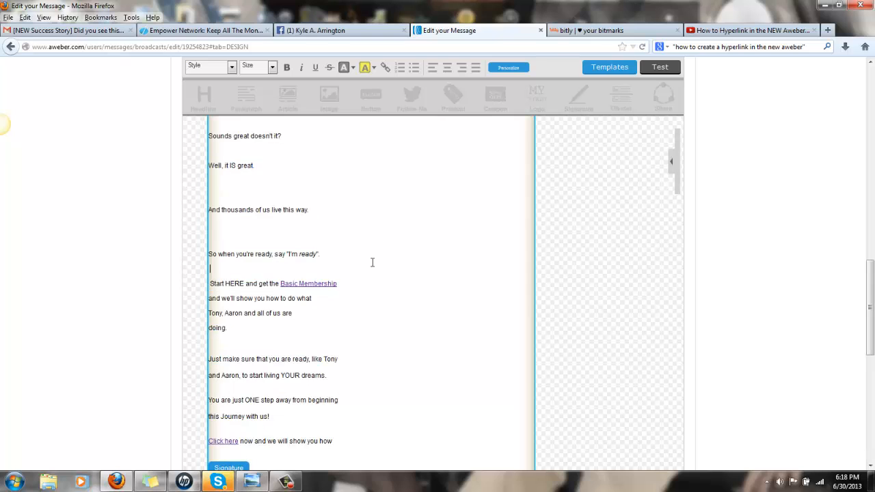
{"action": "scroll", "scroll_direction": "down", "scroll_amount": 3}
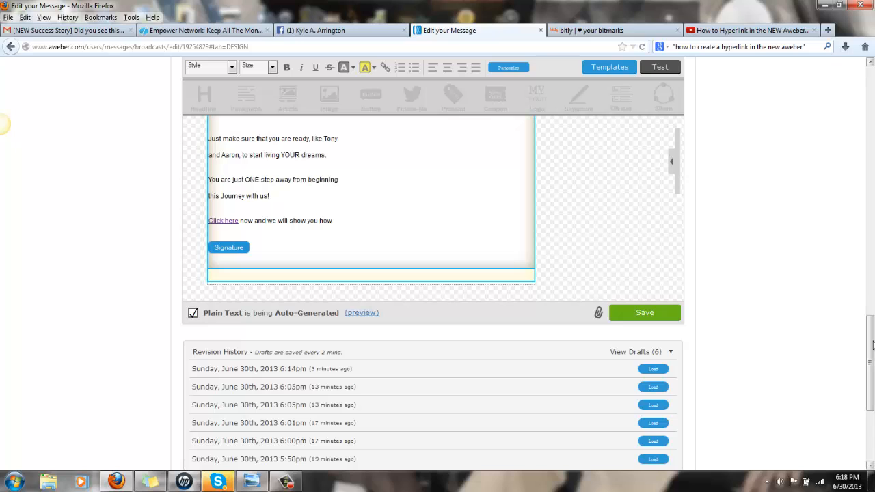
{"action": "mouse_move", "coordinate": [795, 401]}
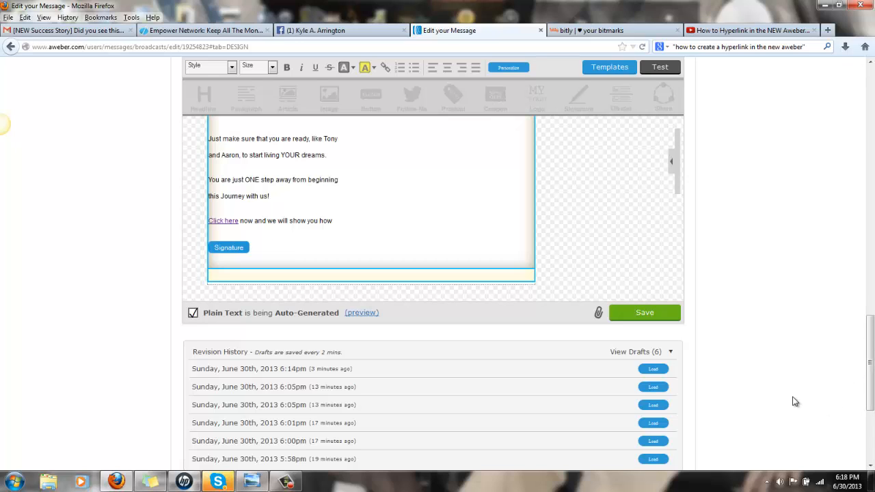
{"action": "mouse_move", "coordinate": [238, 363]}
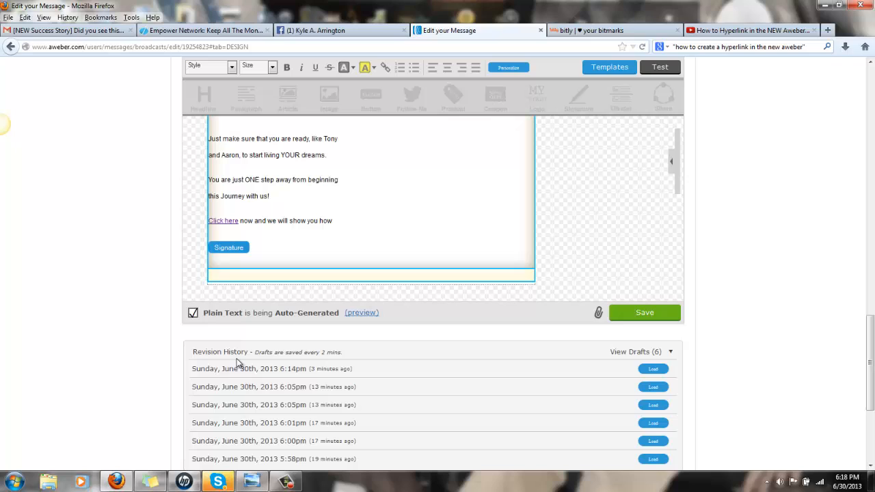
{"action": "mouse_move", "coordinate": [320, 399]}
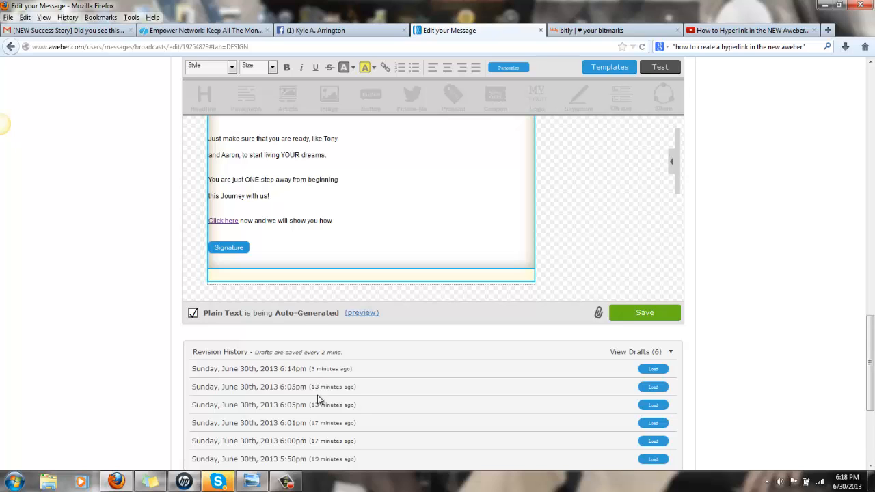
{"action": "mouse_move", "coordinate": [362, 413]}
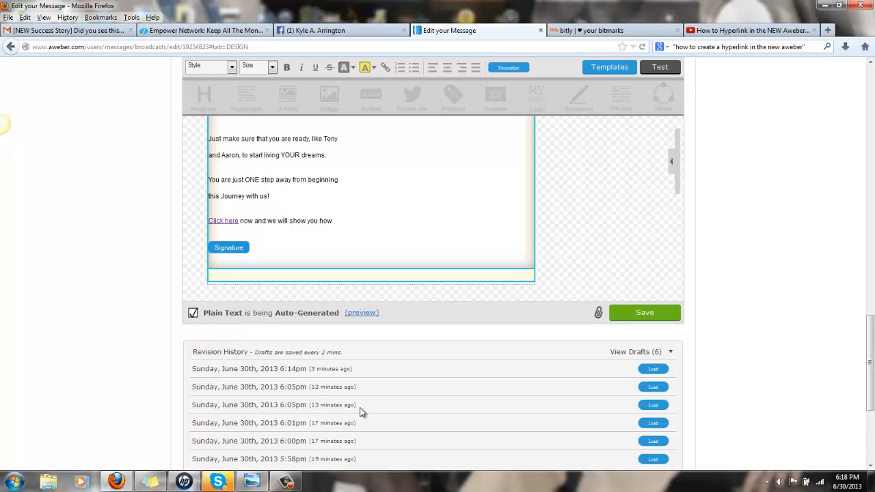
{"action": "mouse_move", "coordinate": [653, 369]}
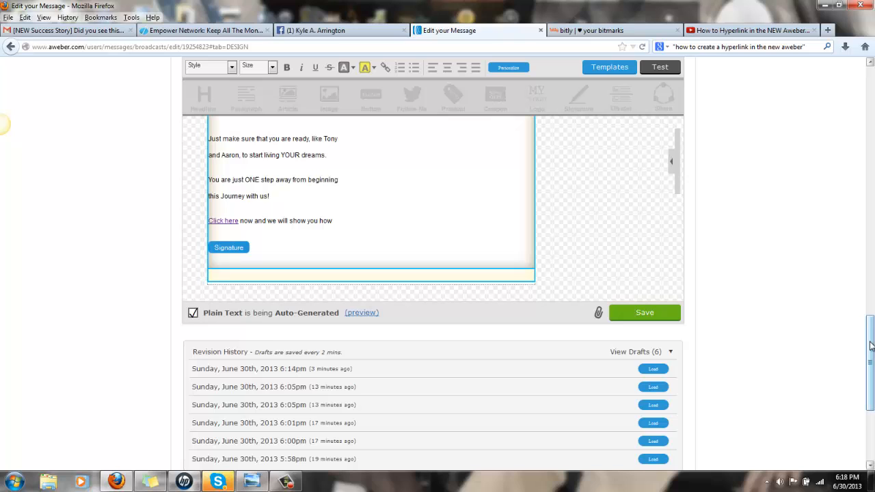
{"action": "scroll", "scroll_direction": "up", "scroll_amount": 3}
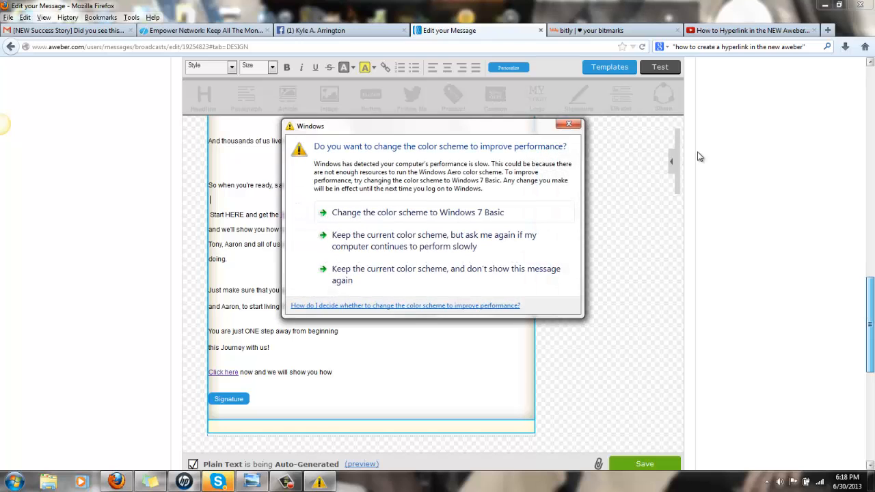
{"action": "left_click", "coordinate": [568, 124]}
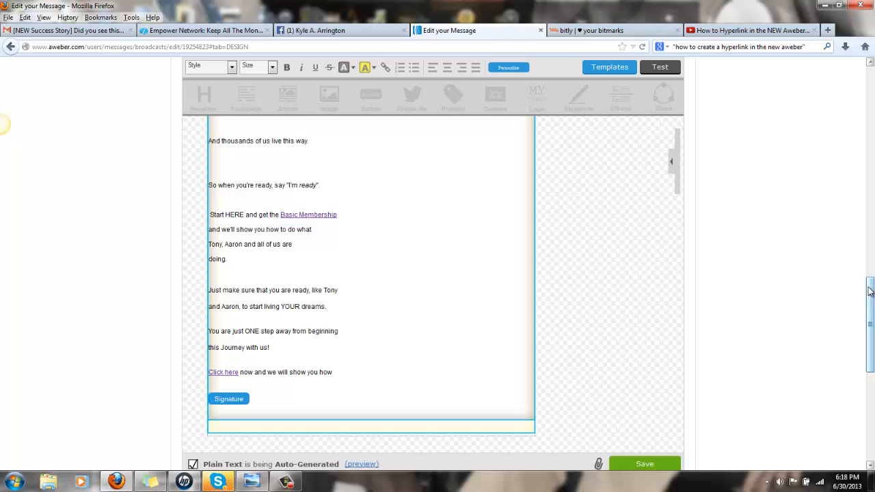
Scroll below the editor to show the Revision History drafts list.
{"action": "scroll", "scroll_direction": "down", "scroll_amount": 3}
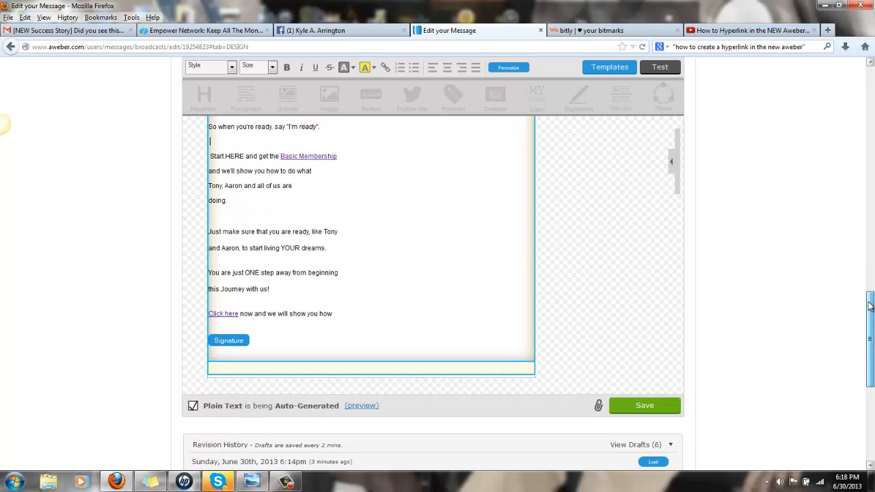
{"action": "scroll", "scroll_direction": "up", "scroll_amount": 3}
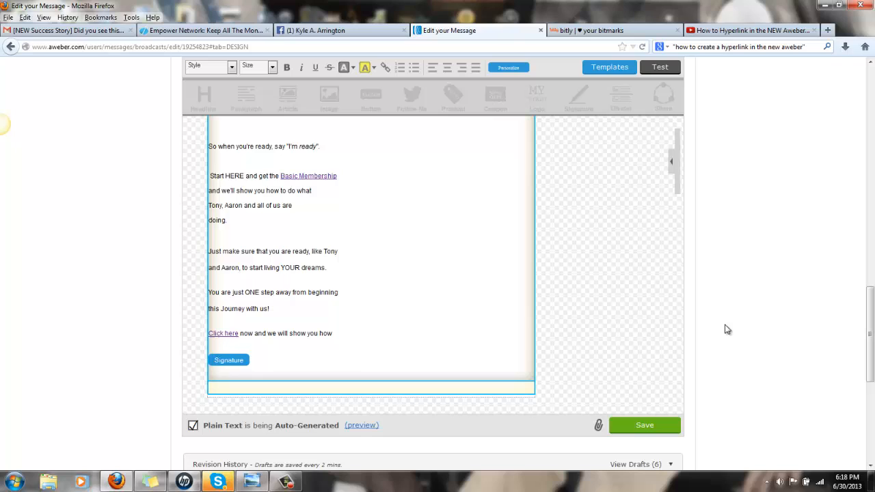
{"action": "mouse_move", "coordinate": [671, 400]}
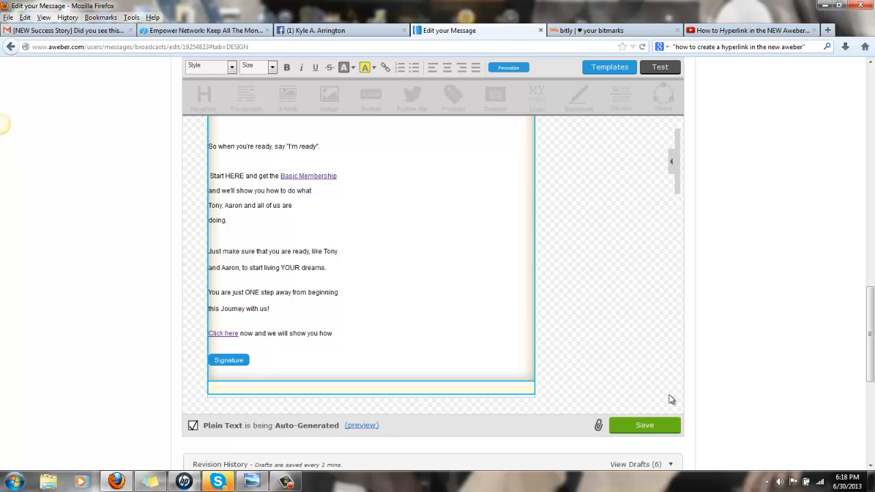